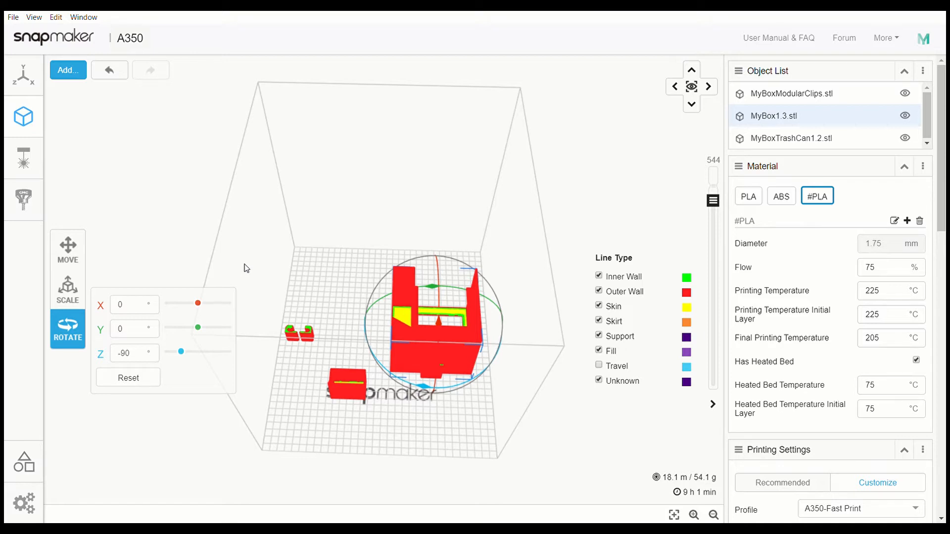
mouse_move(642, 265)
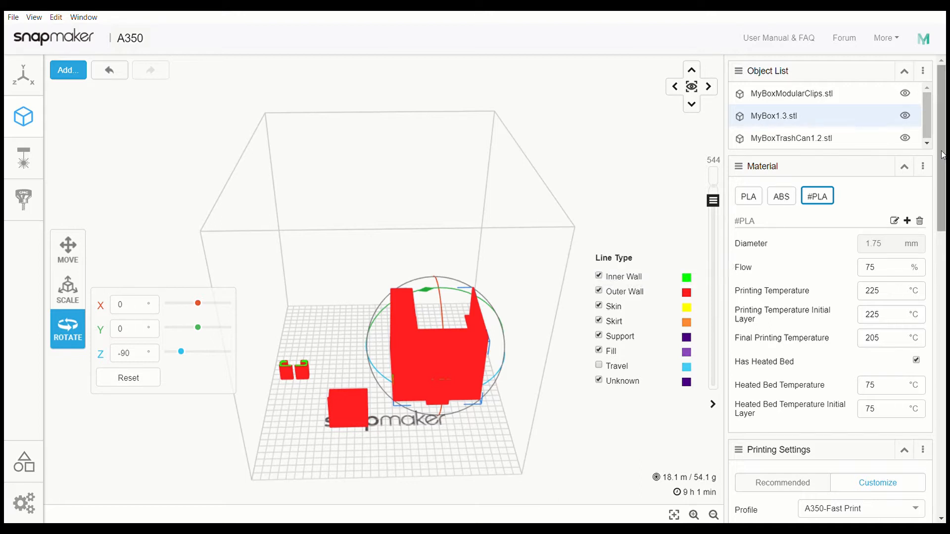
mouse_move(814, 191)
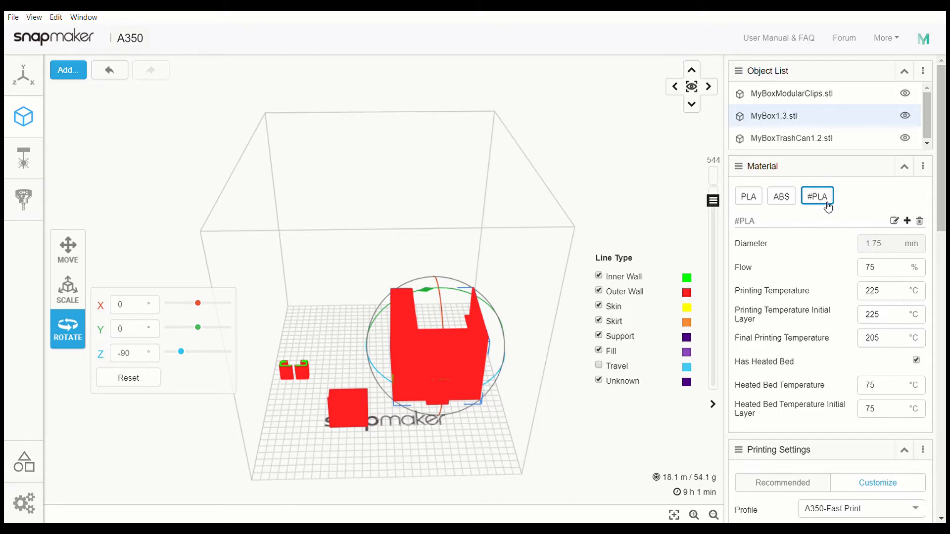
mouse_move(753, 201)
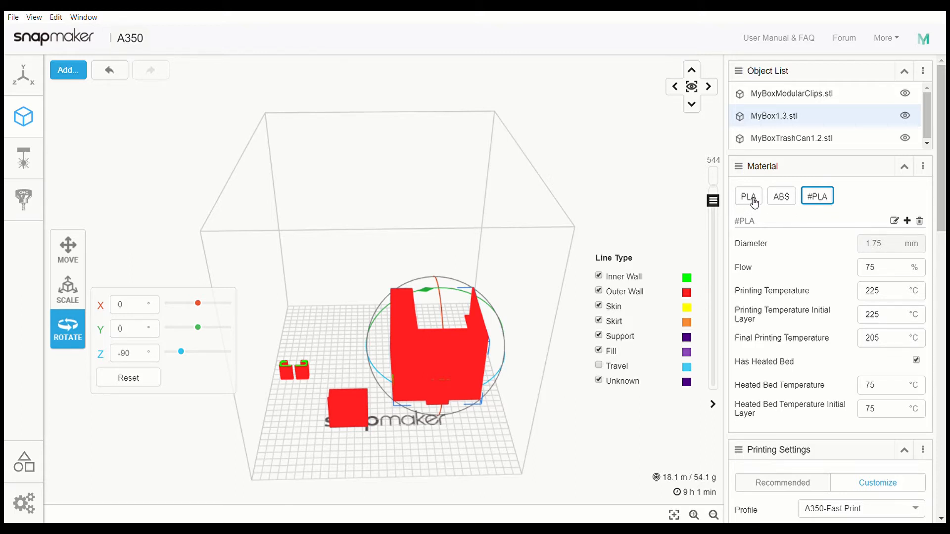
Select the standard PLA preset and review the Speed and Retract & Z Hop settings below it.
left_click(748, 195)
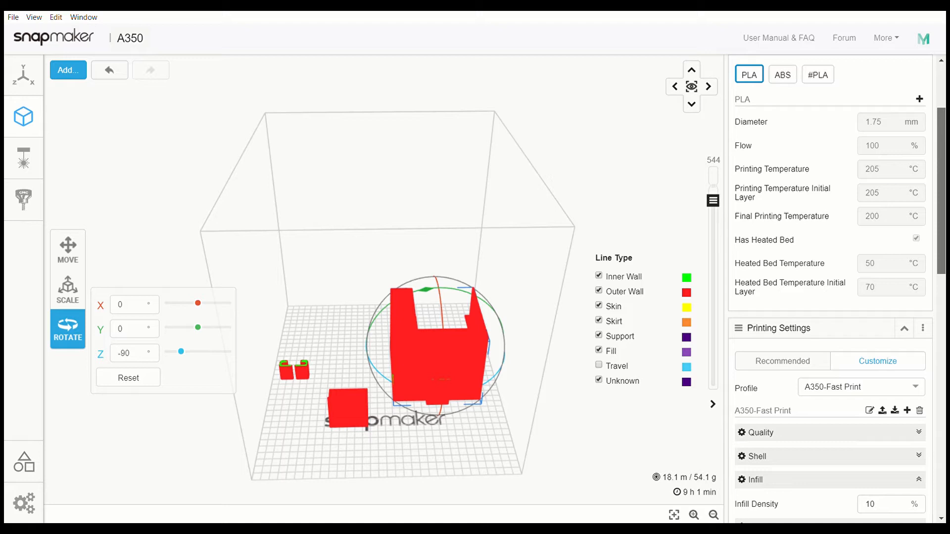
scroll("down", 3)
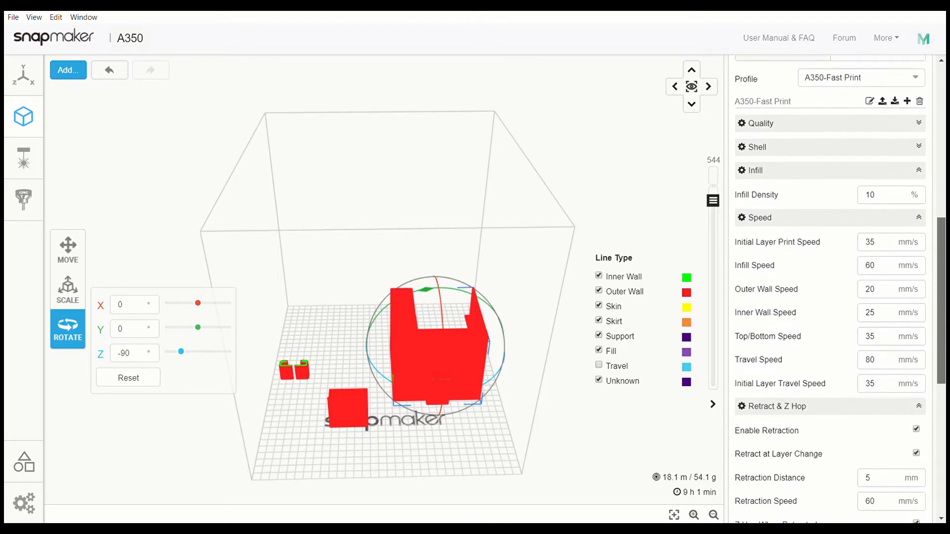
scroll("down", 3)
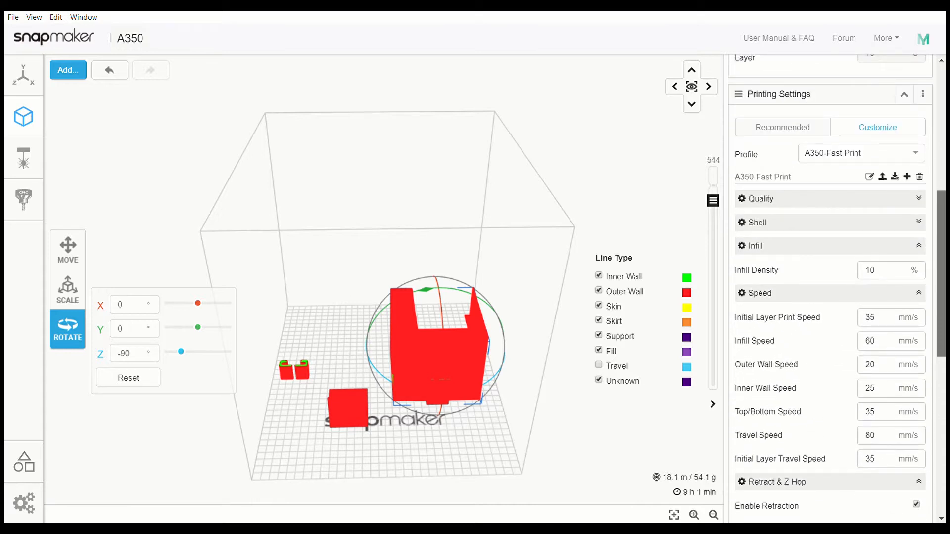
scroll("down", 3)
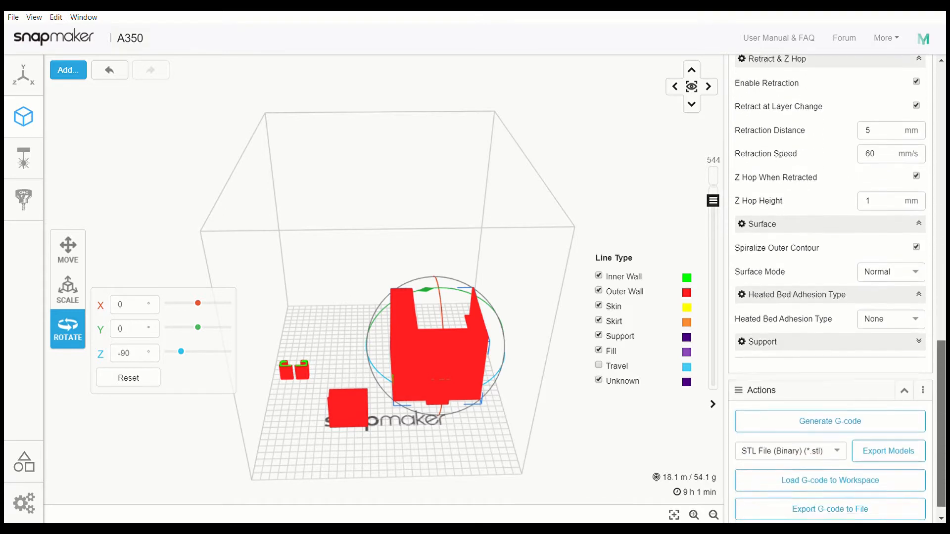
scroll("down", 3)
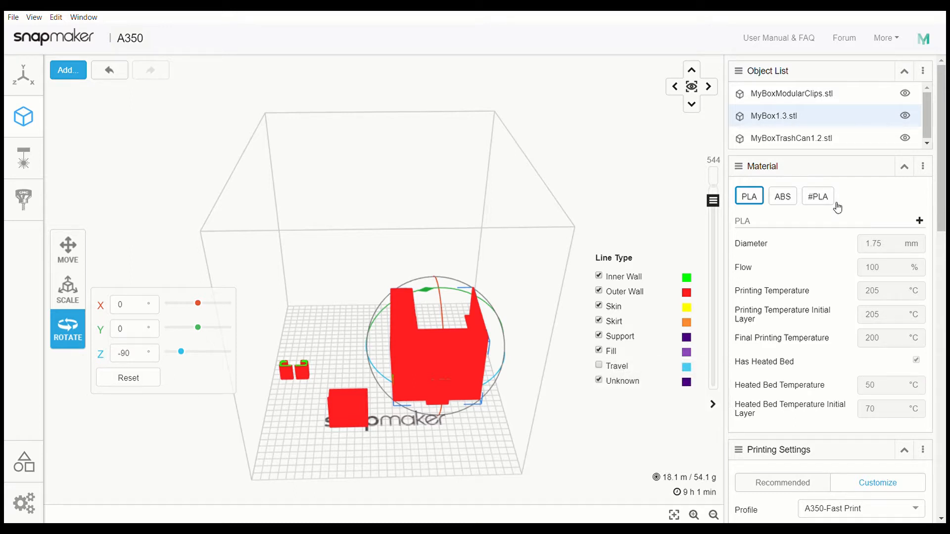
mouse_move(831, 203)
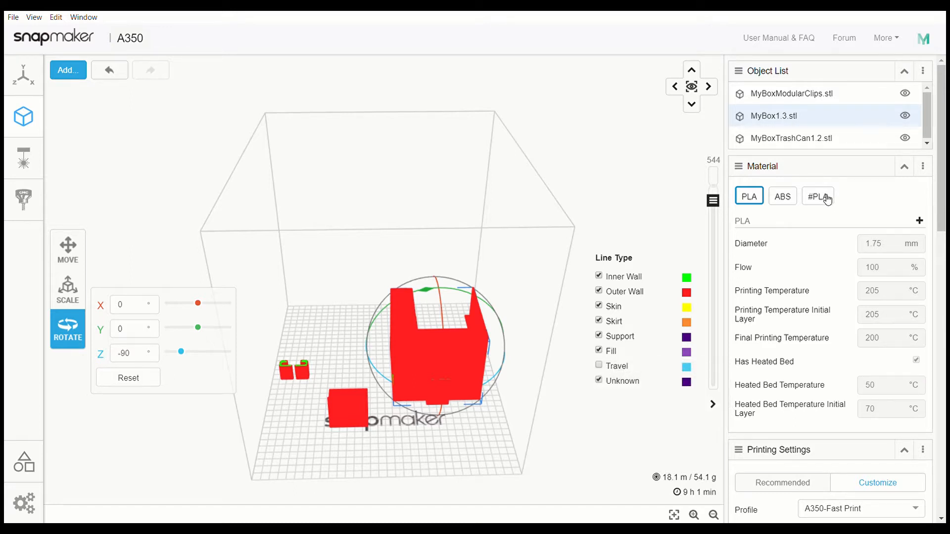
Reselect the custom #PLA material with 75% flow, 225 °C printing and 75 °C bed.
left_click(818, 196)
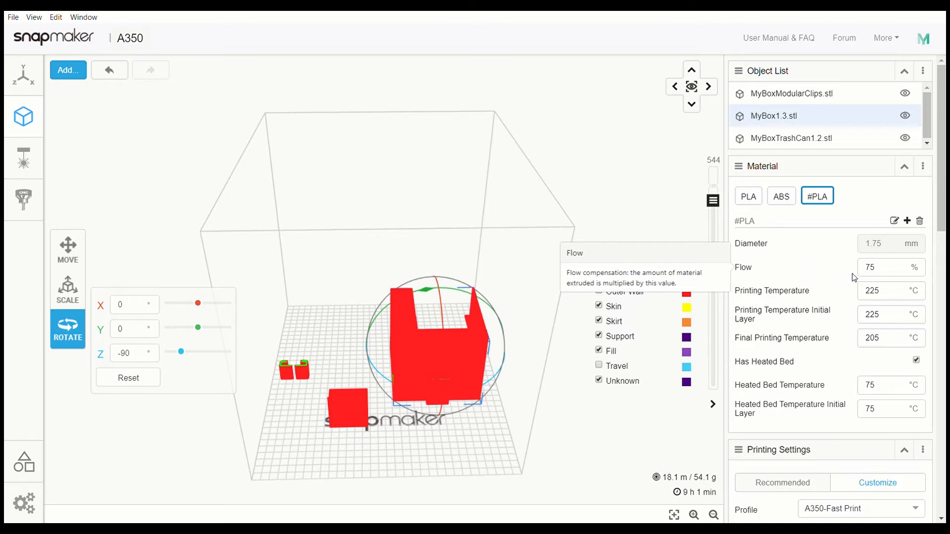
mouse_move(804, 290)
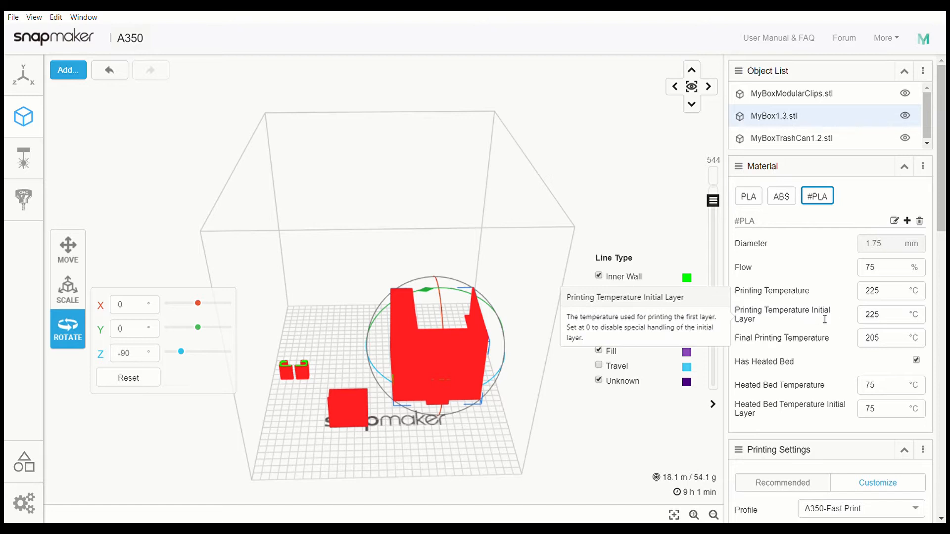
mouse_move(803, 325)
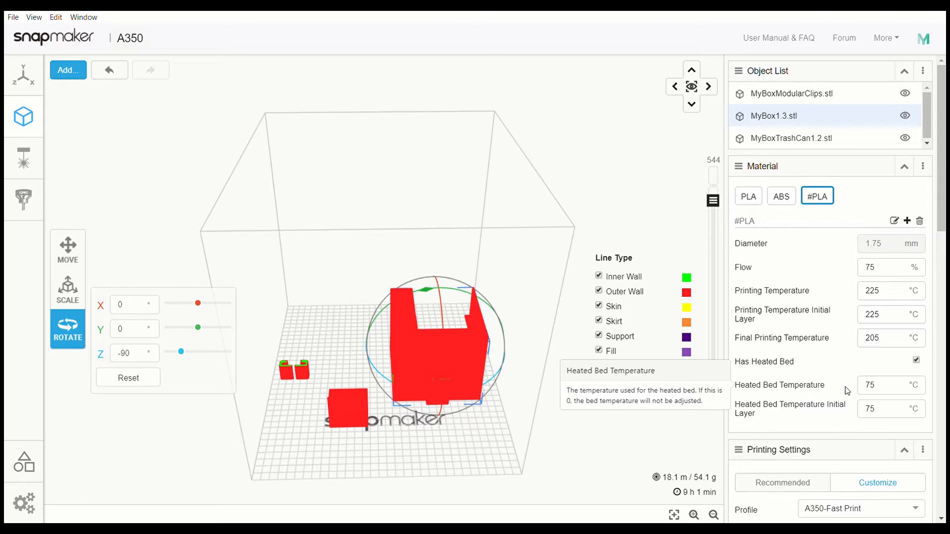
mouse_move(839, 422)
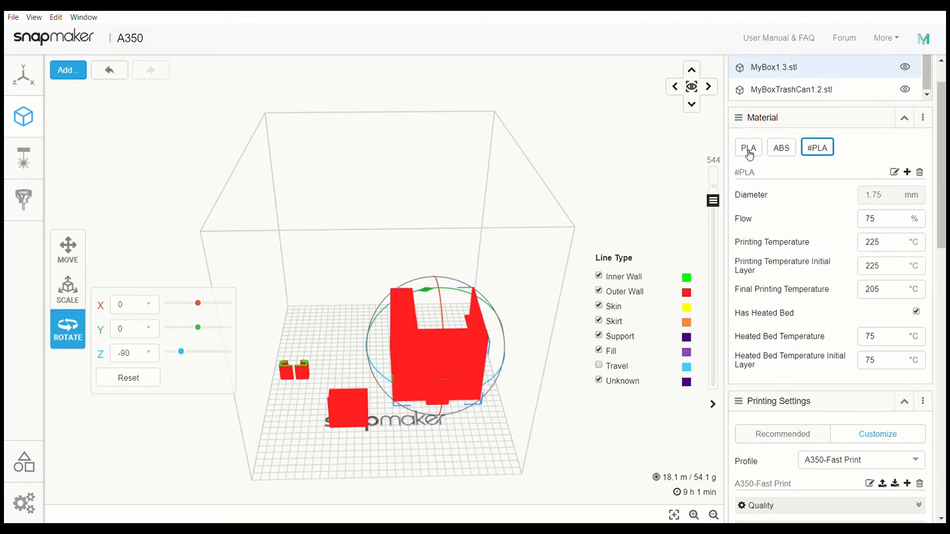
Choose the standard PLA preset again and show the 20–80 mm/s speeds with 5 mm retraction.
left_click(748, 147)
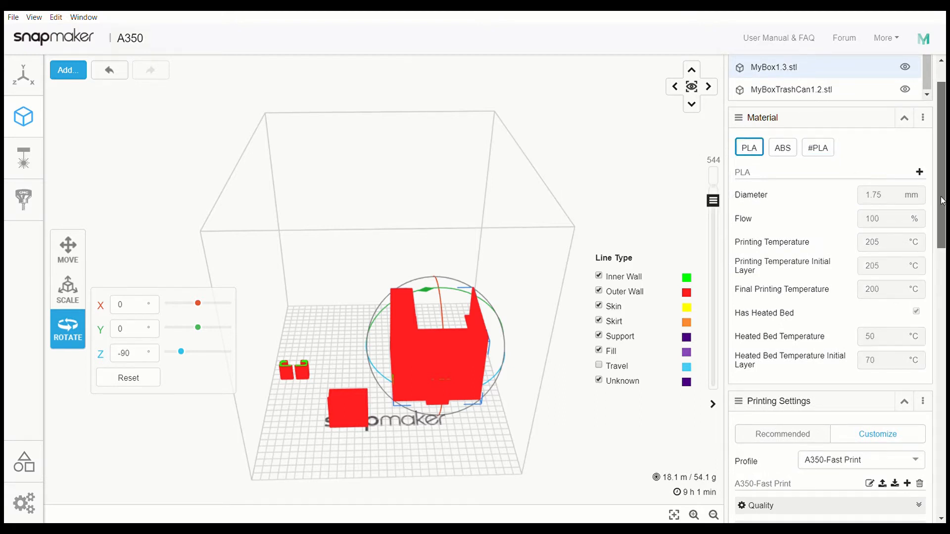
scroll("down", 3)
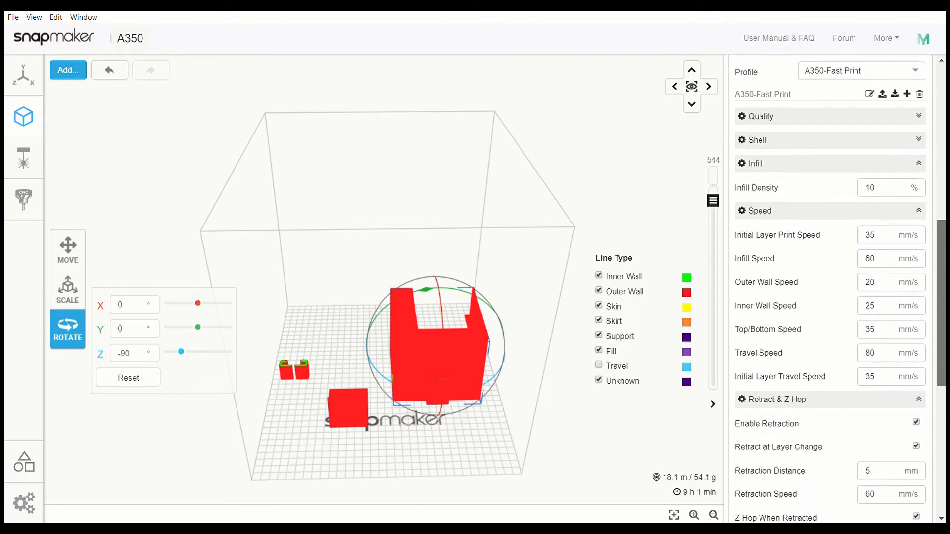
scroll("down", 3)
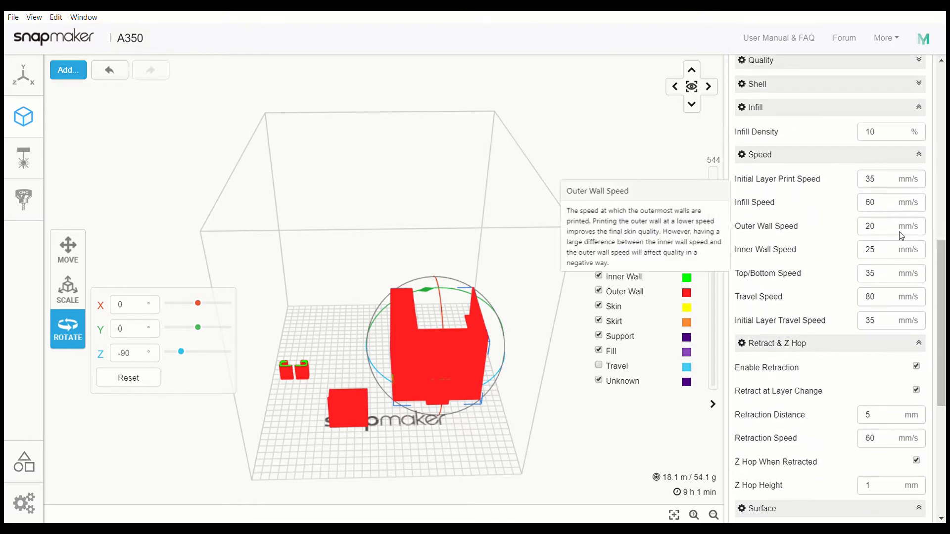
mouse_move(828, 179)
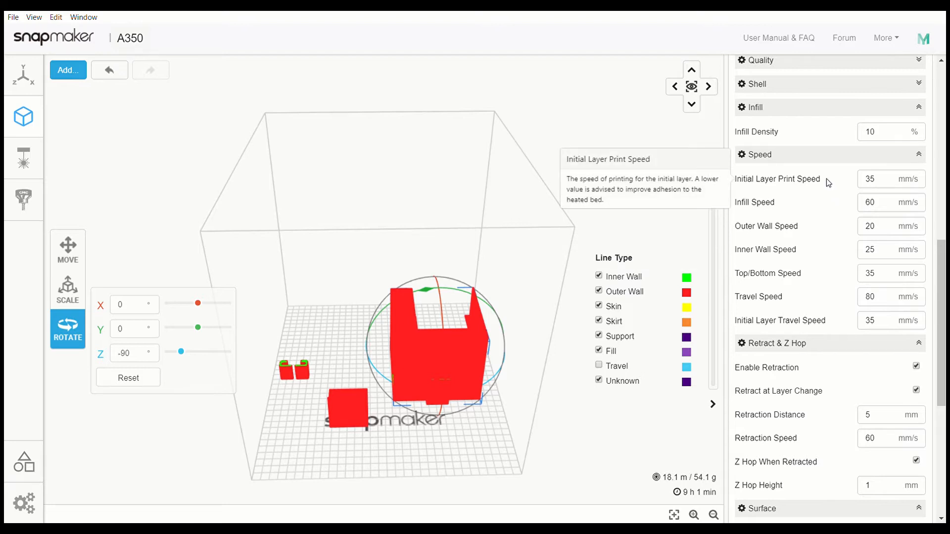
mouse_move(891, 210)
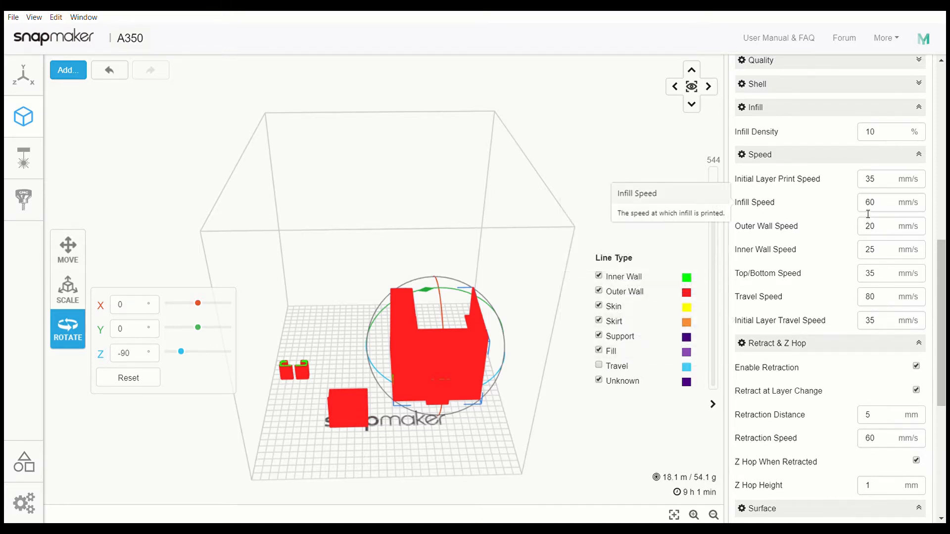
mouse_move(925, 168)
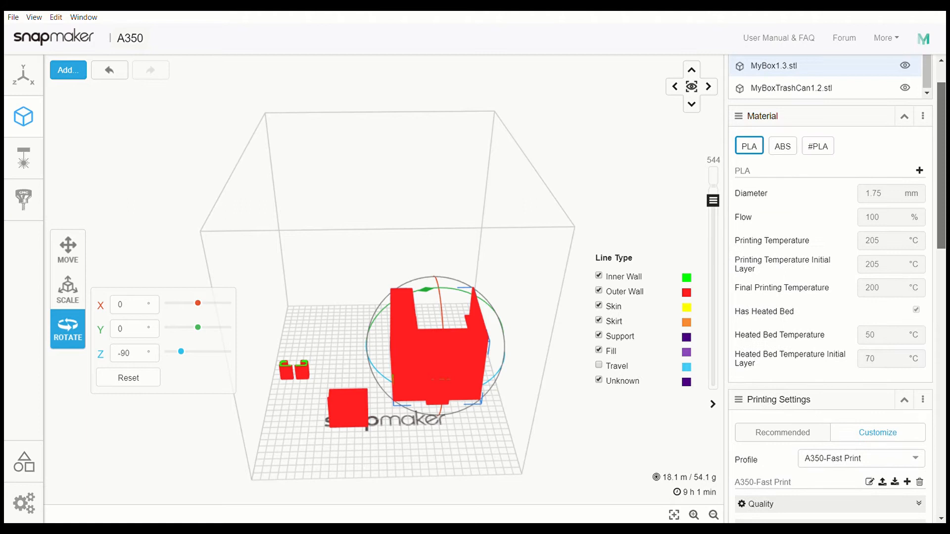
scroll("down", 3)
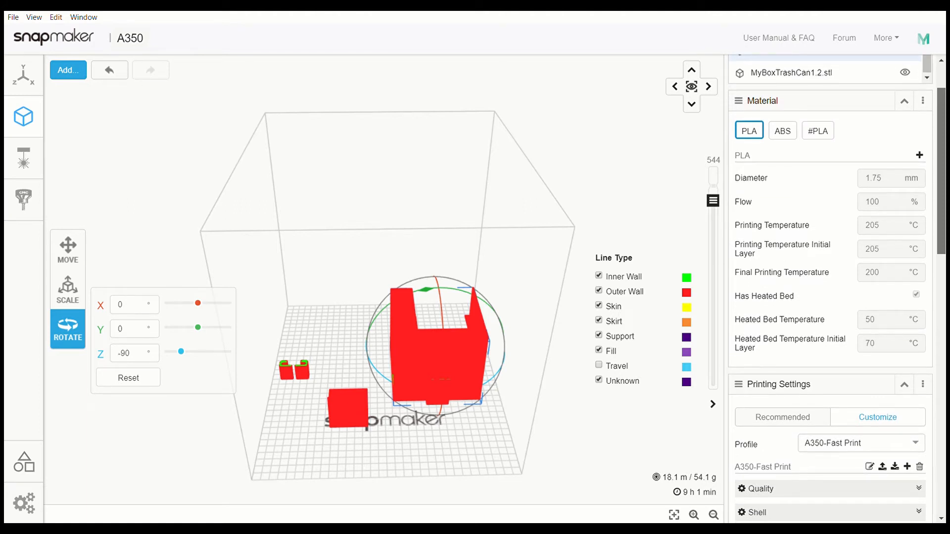
scroll("down", 3)
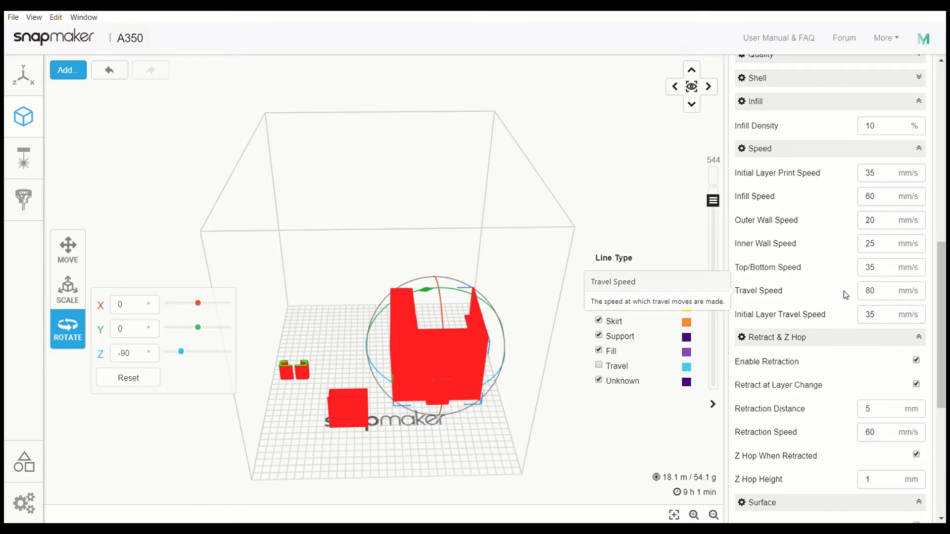
mouse_move(882, 305)
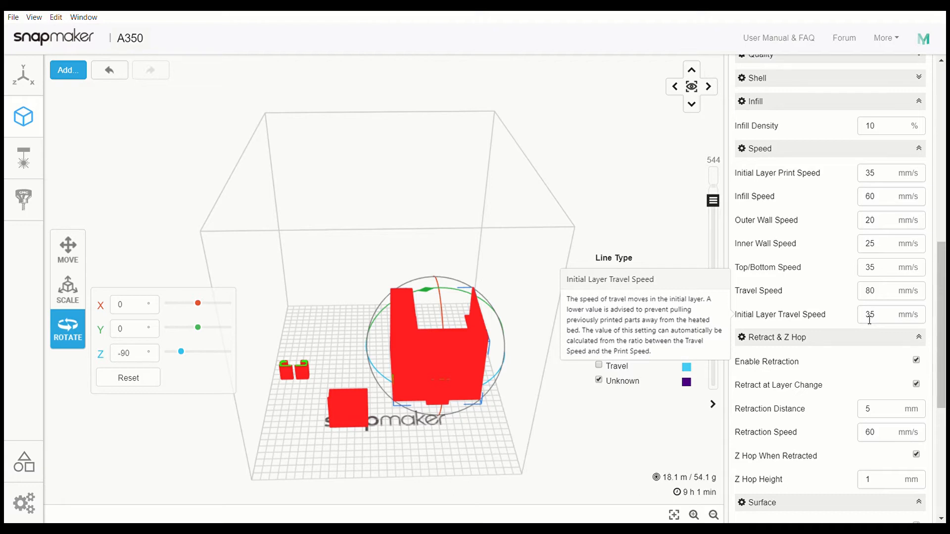
mouse_move(870, 172)
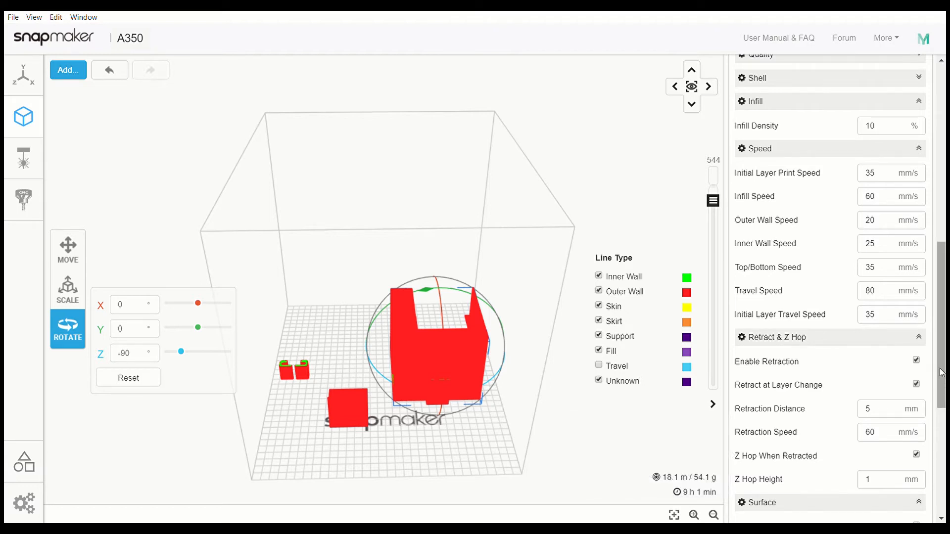
Review the Surface, Adhesion and Actions sections of the A350-Fast Print settings.
scroll("down", 3)
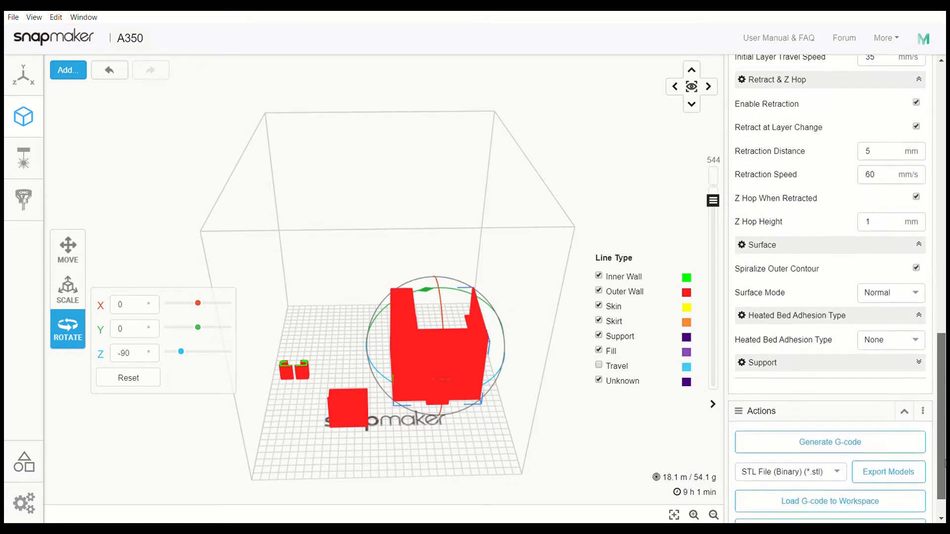
scroll("down", 3)
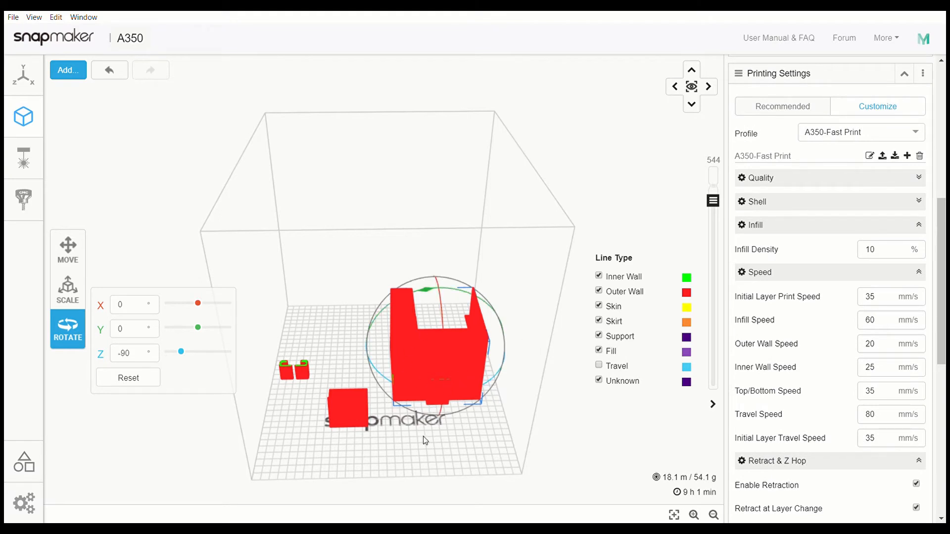
mouse_move(260, 335)
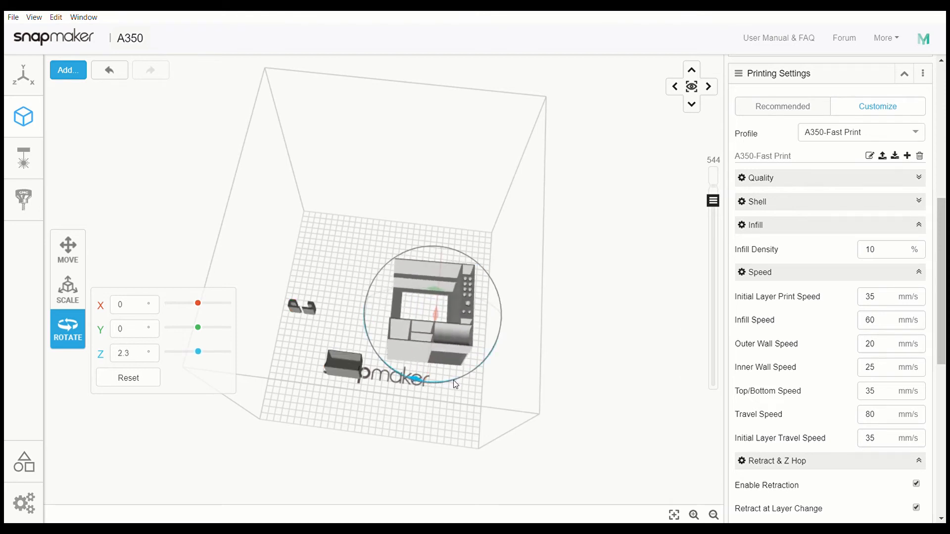
Select the main box part, set its Z rotation to 0° and view the plate from above.
left_click_drag(197, 352, 194, 351)
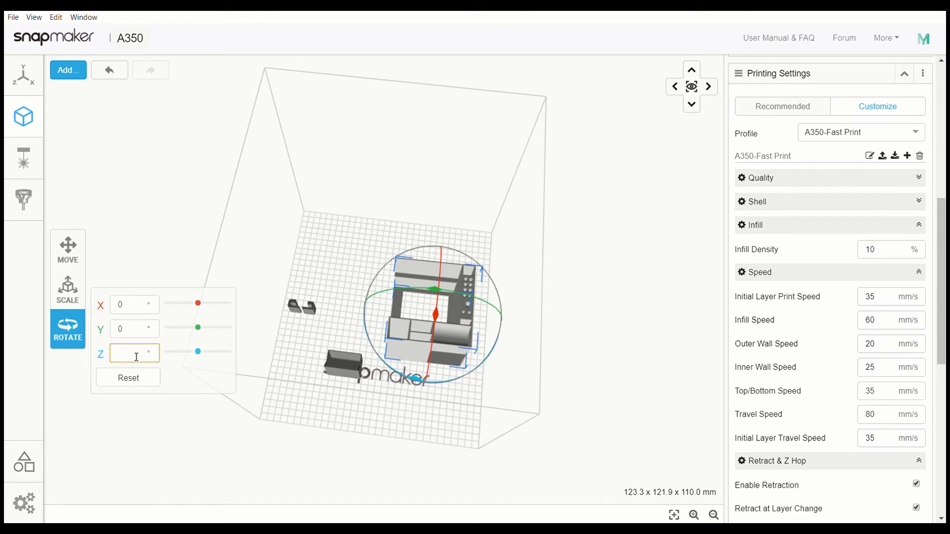
type("0")
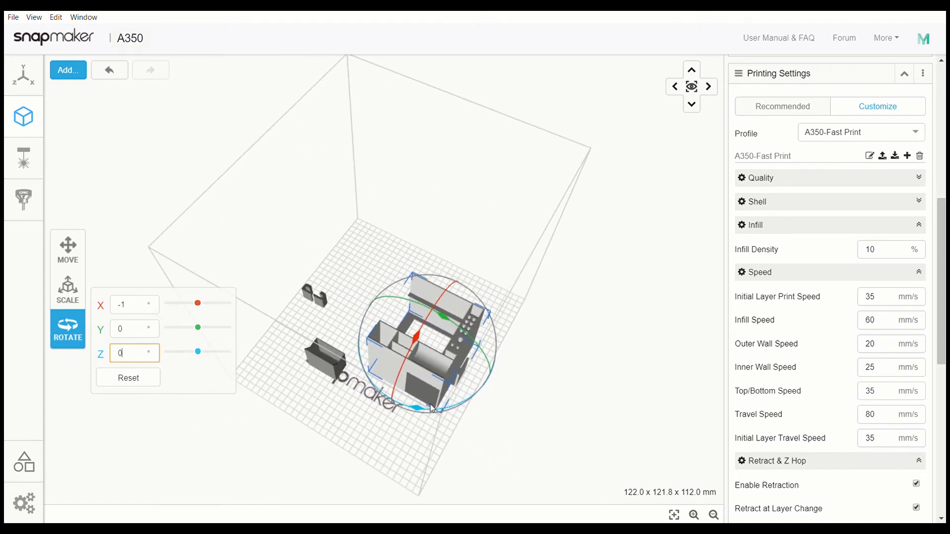
left_click_drag(432, 407, 424, 408)
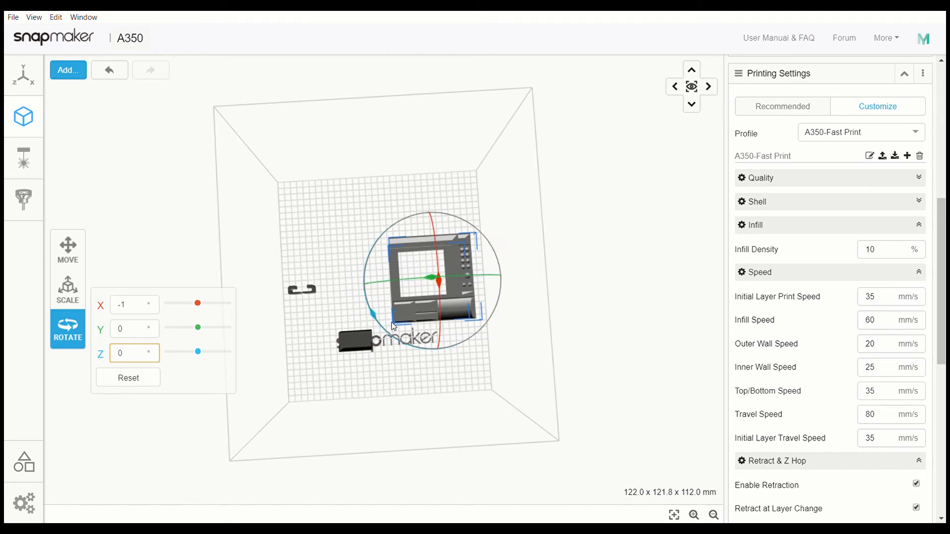
mouse_move(310, 390)
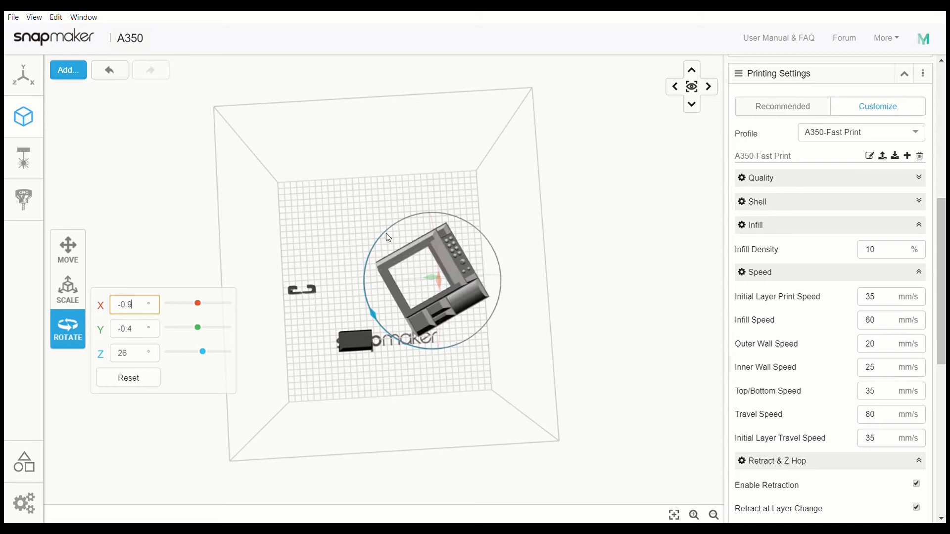
Drag the rotation ring, then set the main box part's Z rotation to -90°.
left_click_drag(387, 237, 479, 268)
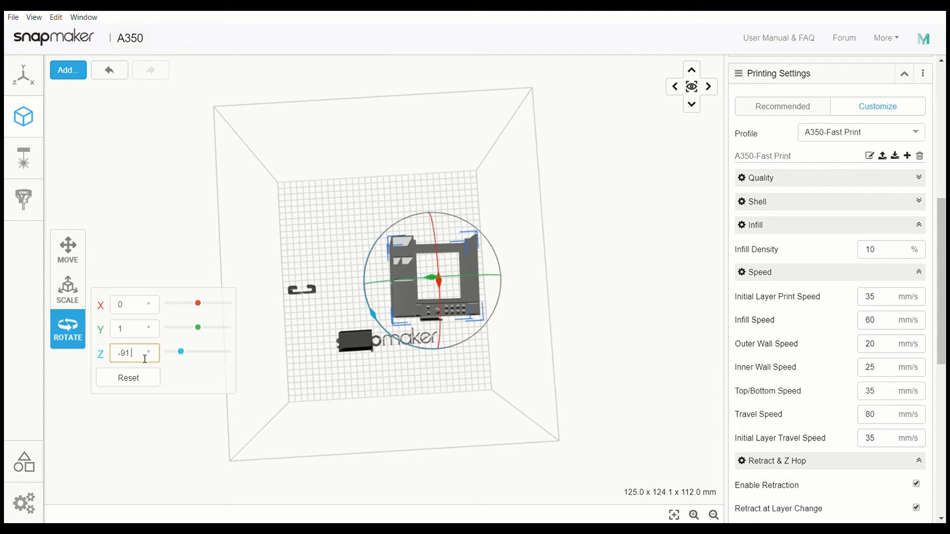
type("-90")
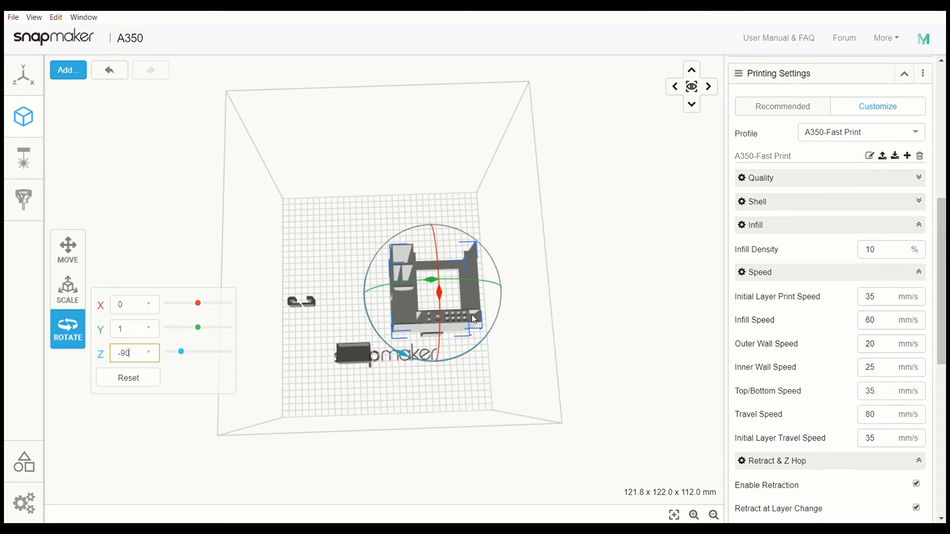
mouse_move(382, 221)
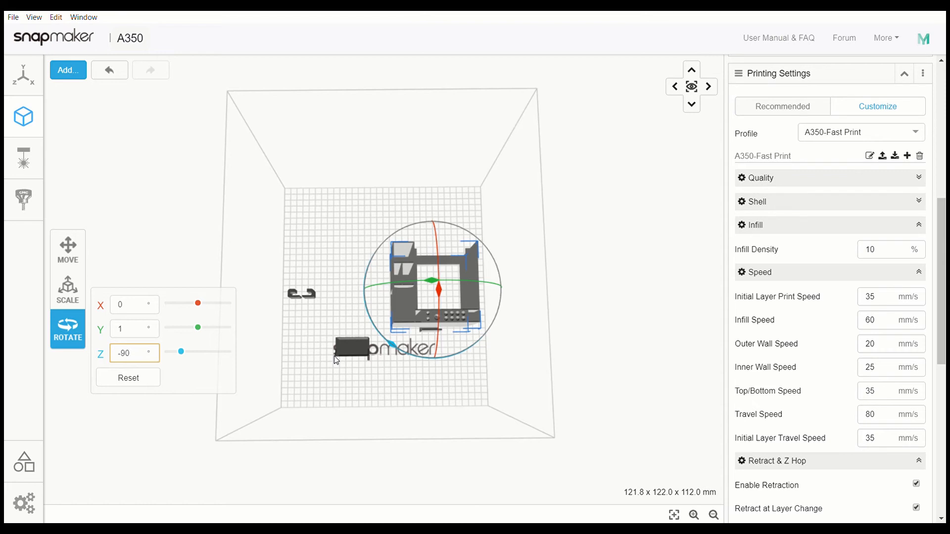
left_click(129, 353)
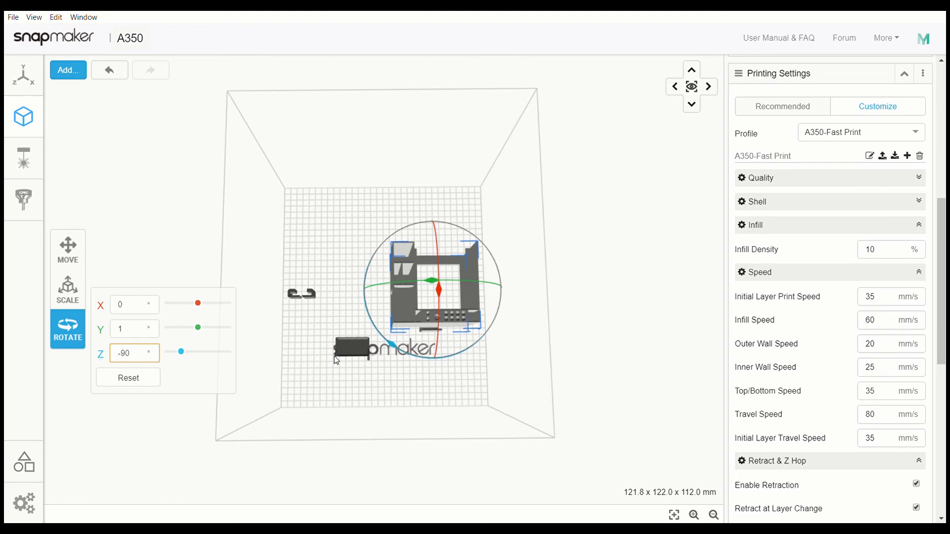
left_click(134, 353)
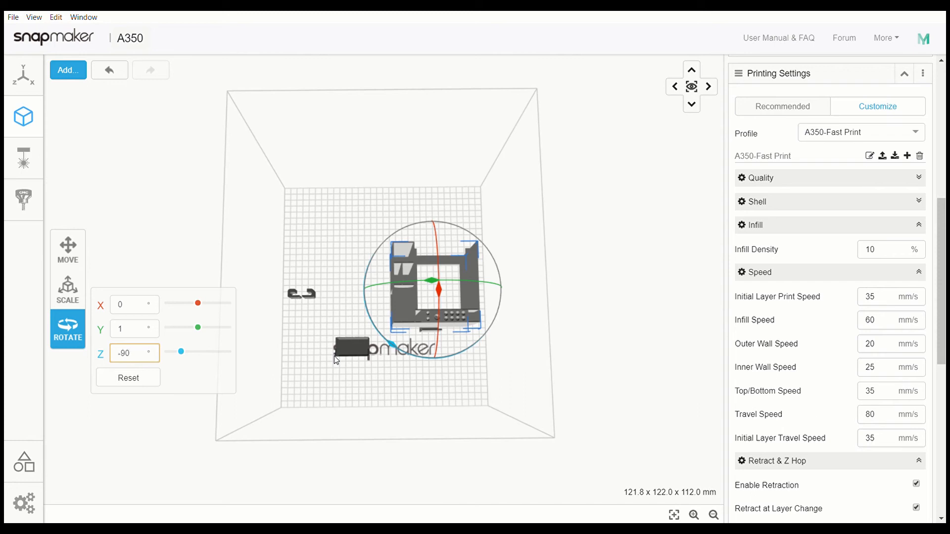
left_click(129, 353)
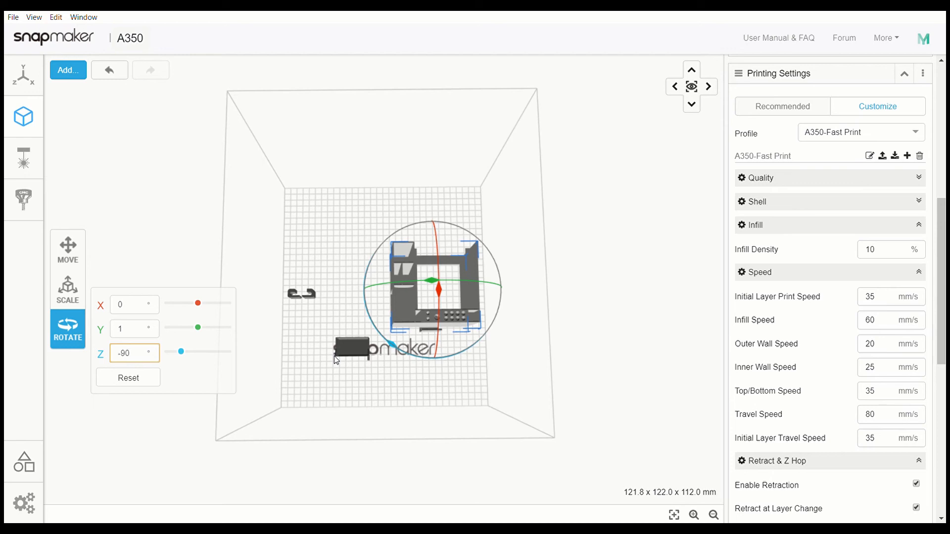
left_click(133, 353)
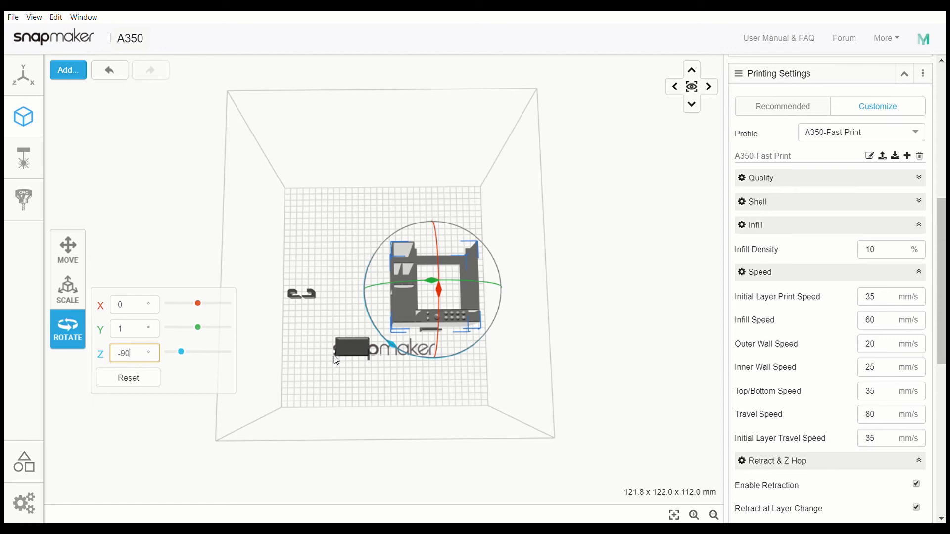
mouse_move(374, 428)
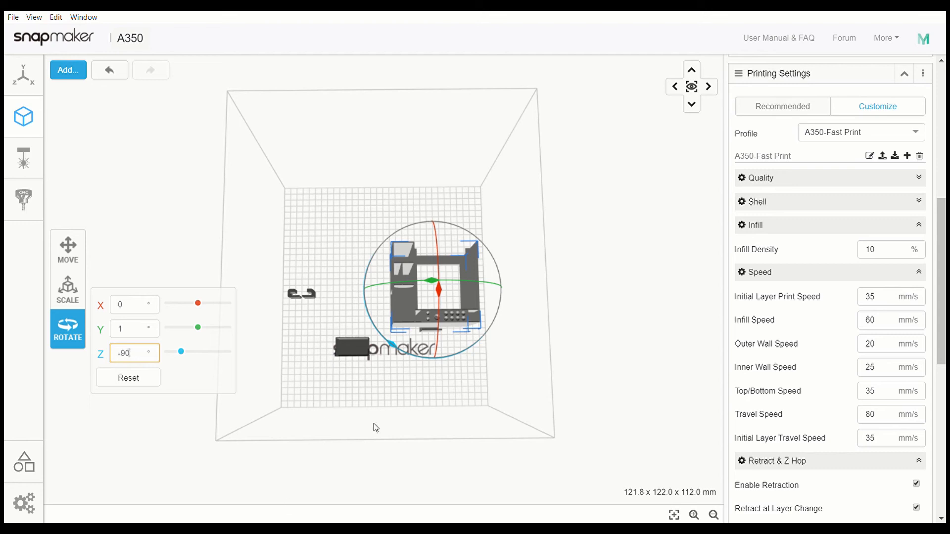